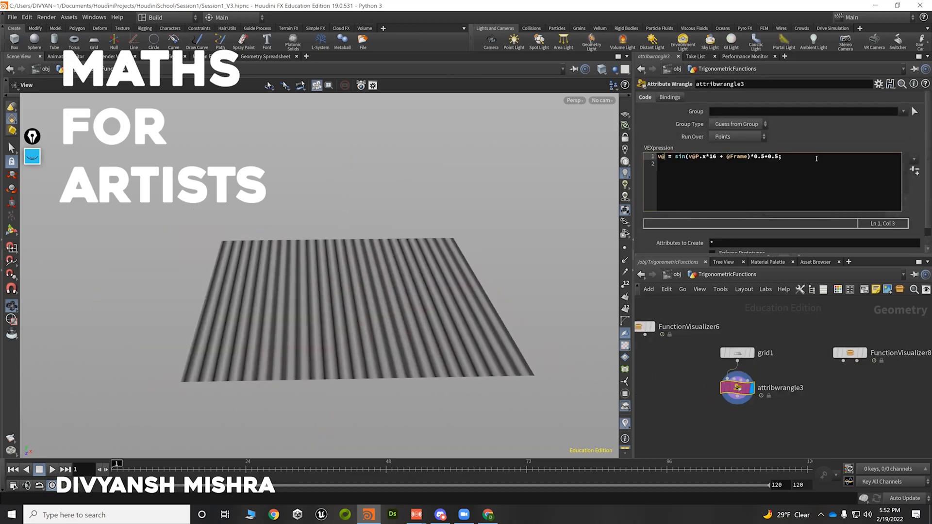
Switch from the sine-wave grid to the Quaternion_Dihedral network with the Rotate_Flippy wrangle.
click(849, 353)
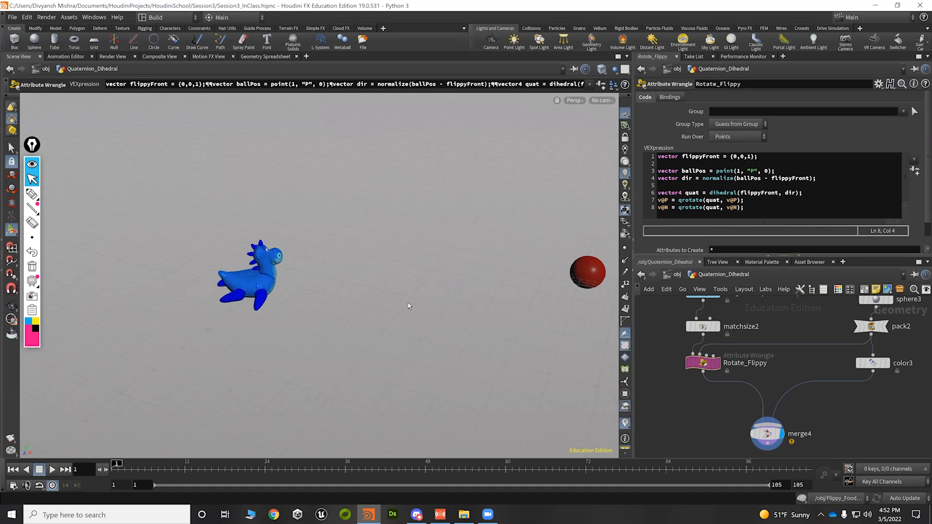
Show the Matrix_Artwork copy1 network and open its matrix-blending VEX in Visual Studio Code.
click(869, 360)
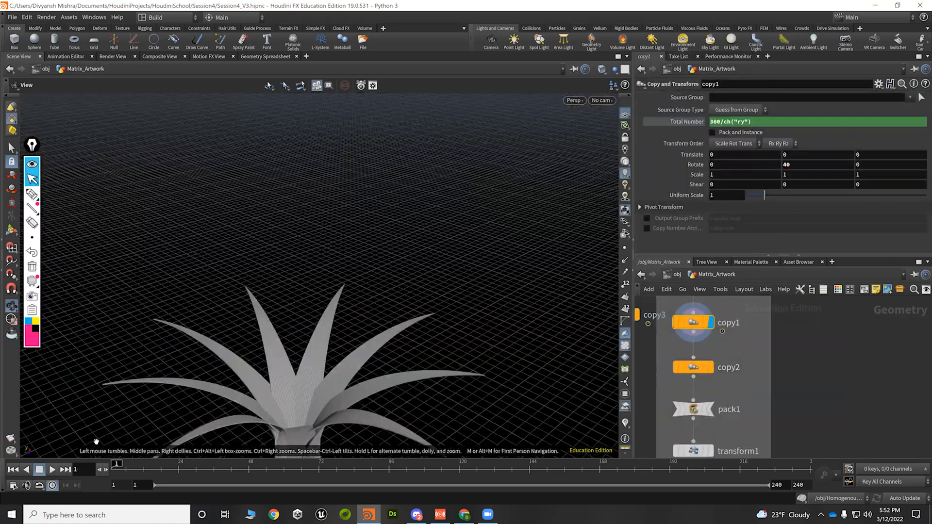
click(510, 515)
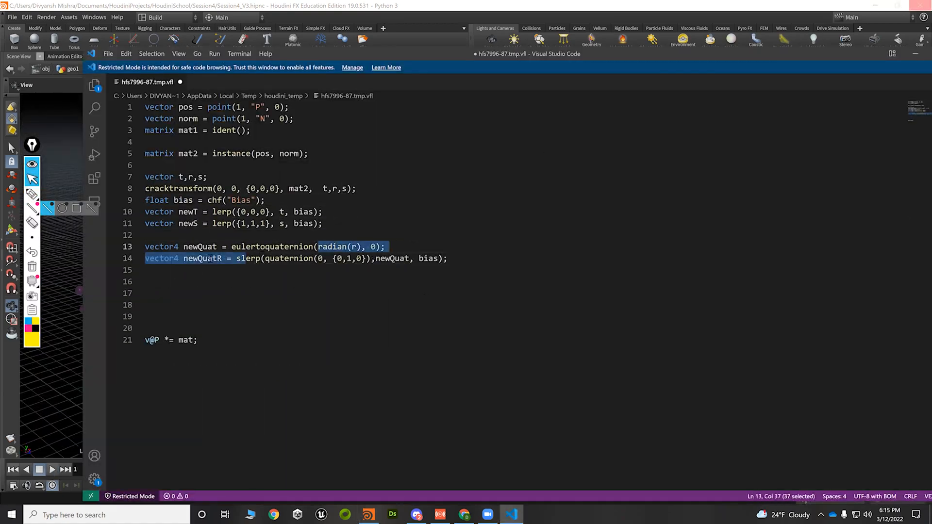